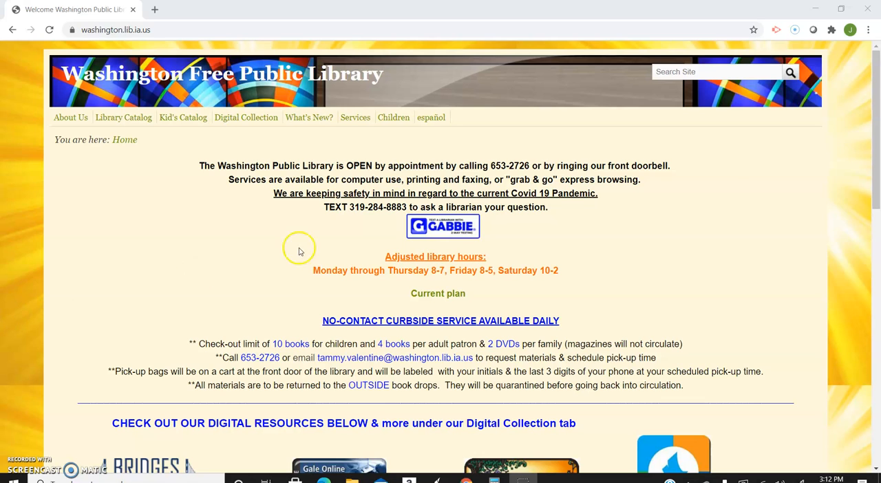
{"action": "mouse_move", "coordinate": [771, 181]}
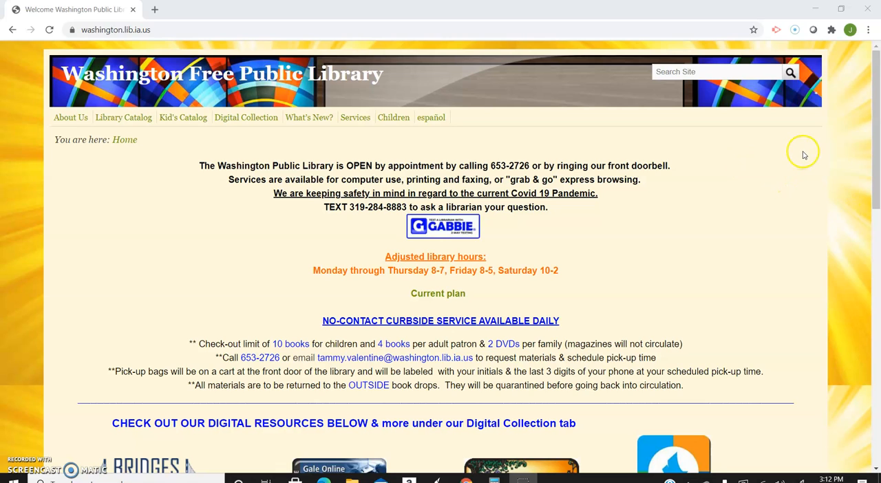
Scroll the library home page down to the digital resources showing the Printer On icon.
{"action": "scroll", "scroll_direction": "down", "scroll_amount": 3}
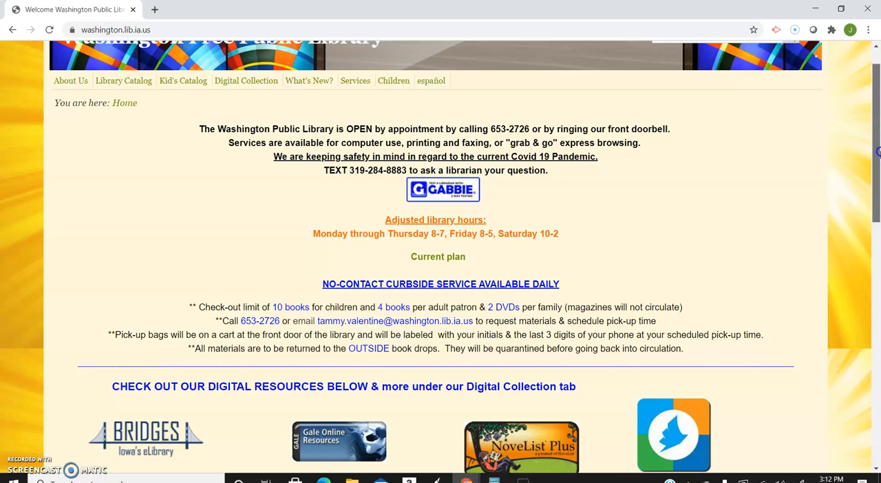
{"action": "scroll", "scroll_direction": "down", "scroll_amount": 3}
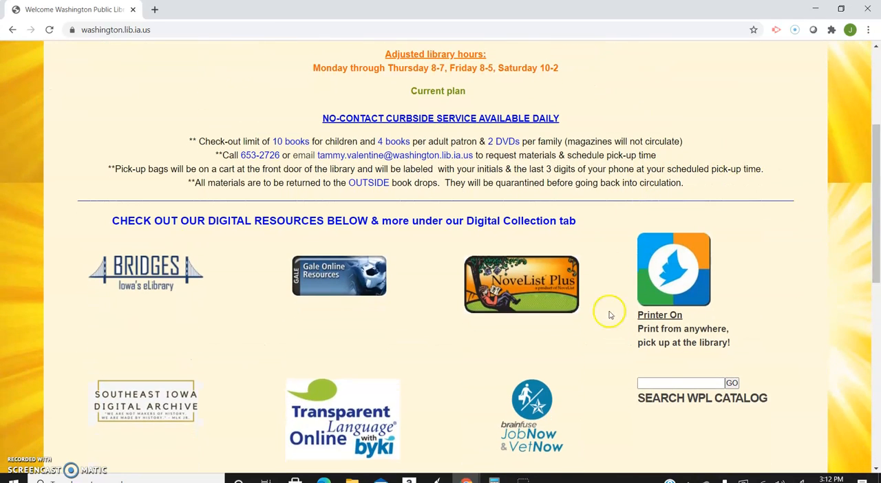
{"action": "mouse_move", "coordinate": [610, 280]}
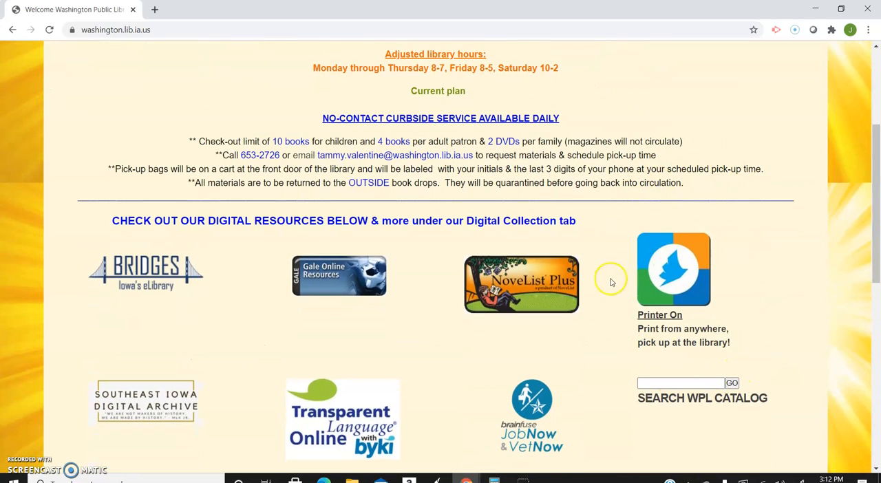
{"action": "mouse_move", "coordinate": [613, 340]}
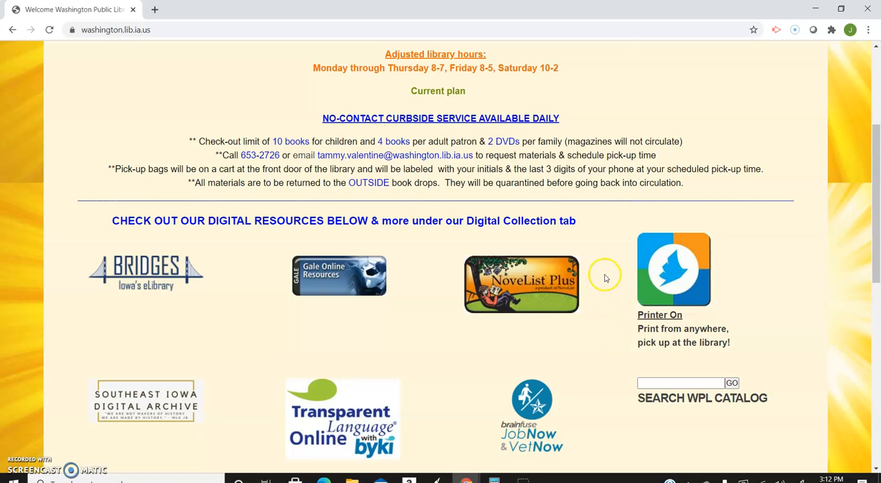
{"action": "mouse_move", "coordinate": [675, 220]}
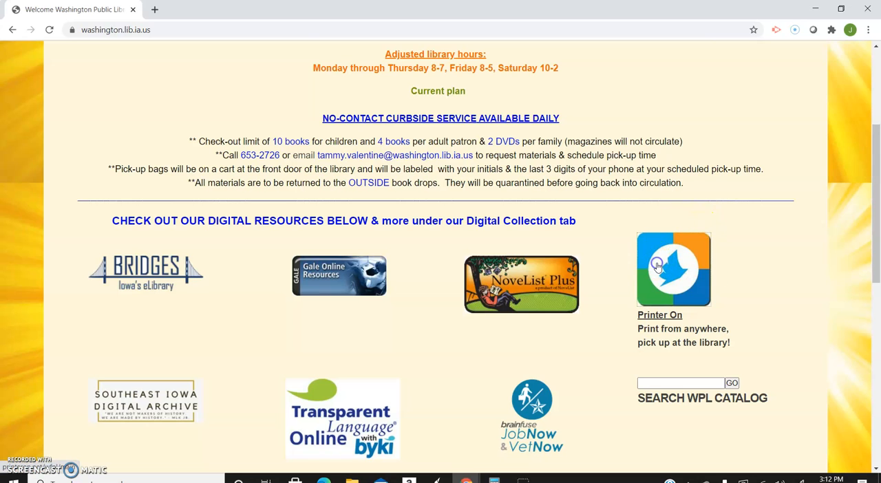
Open Printer On and scroll through the Printer, User Info and Select Document panels.
{"action": "left_click", "coordinate": [672, 269]}
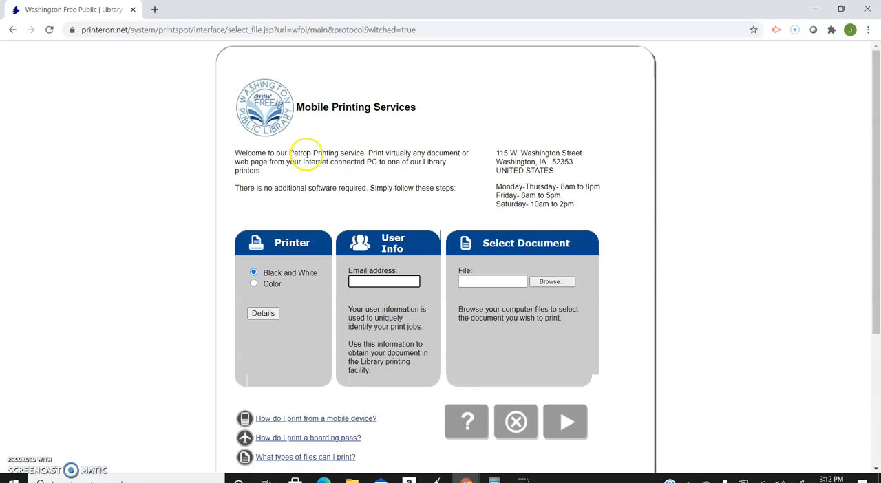
{"action": "mouse_move", "coordinate": [298, 132]}
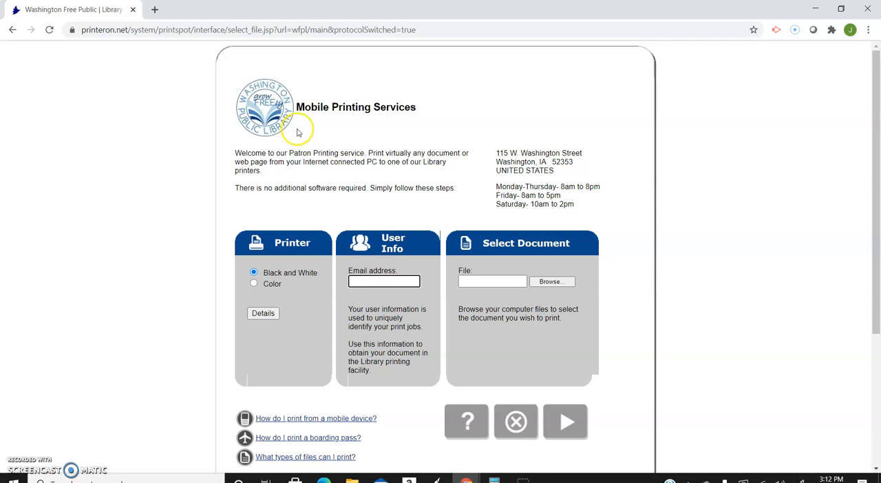
{"action": "mouse_move", "coordinate": [295, 133]}
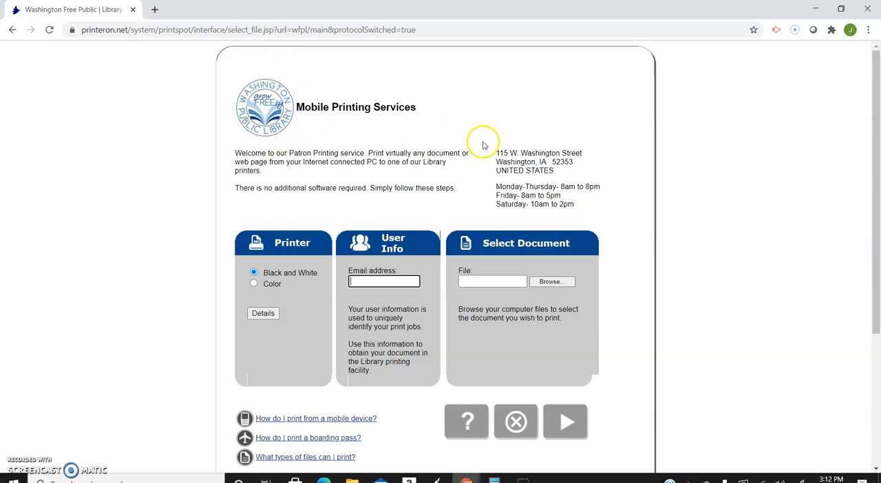
{"action": "mouse_move", "coordinate": [548, 174]}
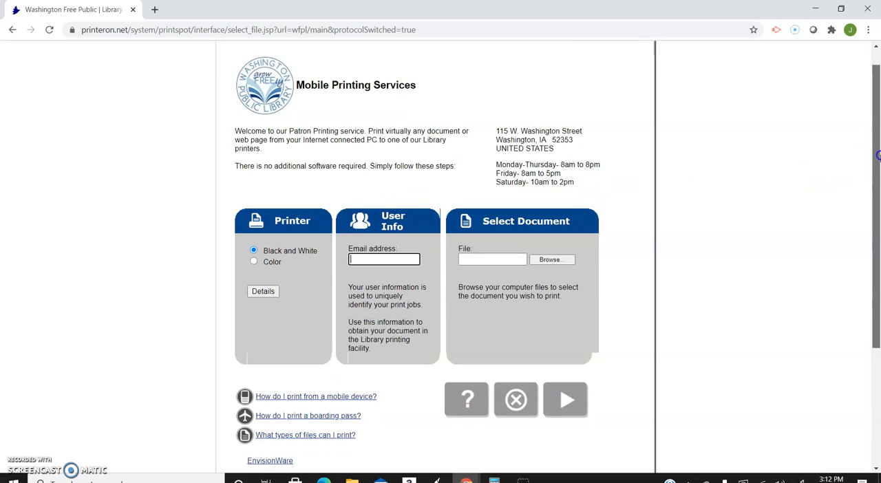
{"action": "scroll", "scroll_direction": "down", "scroll_amount": 3}
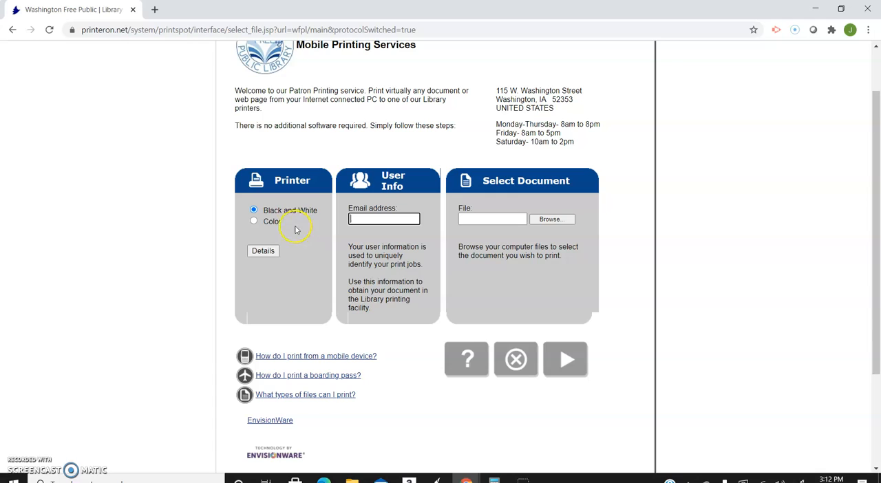
{"action": "mouse_move", "coordinate": [324, 227]}
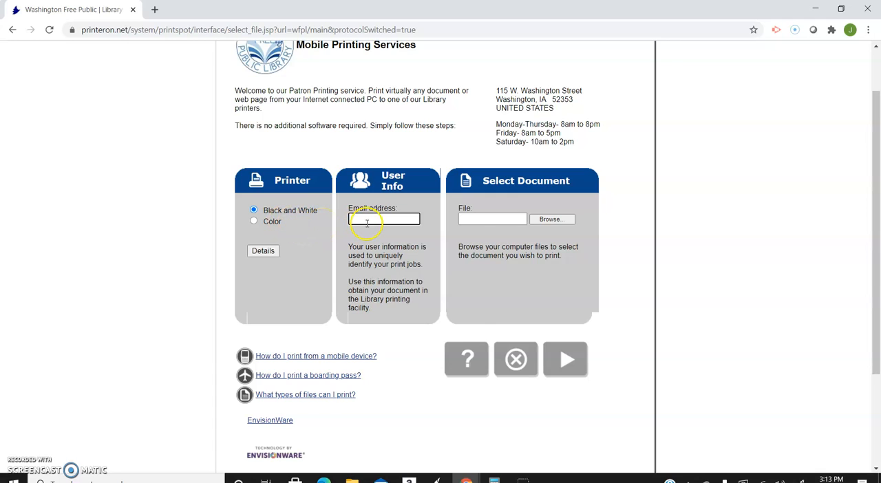
Enter the saved library email address and attach the long-numeric-named photo as the document.
{"action": "left_click", "coordinate": [384, 218]}
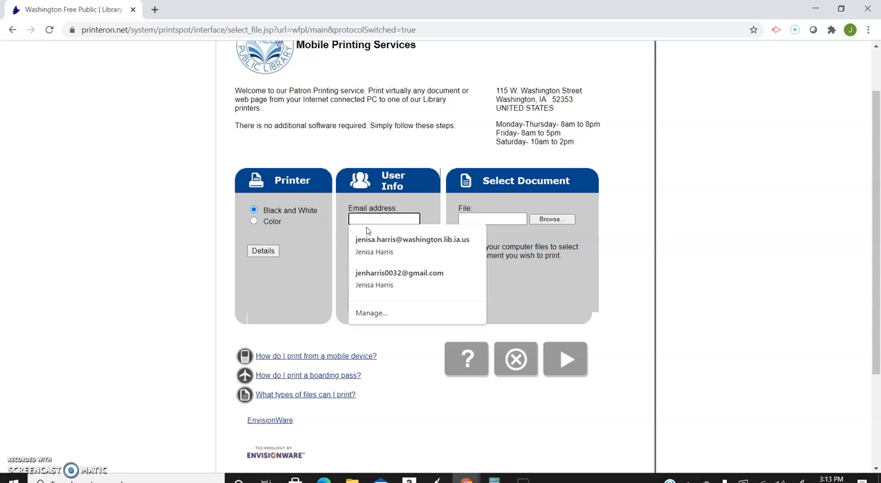
{"action": "left_click", "coordinate": [411, 239]}
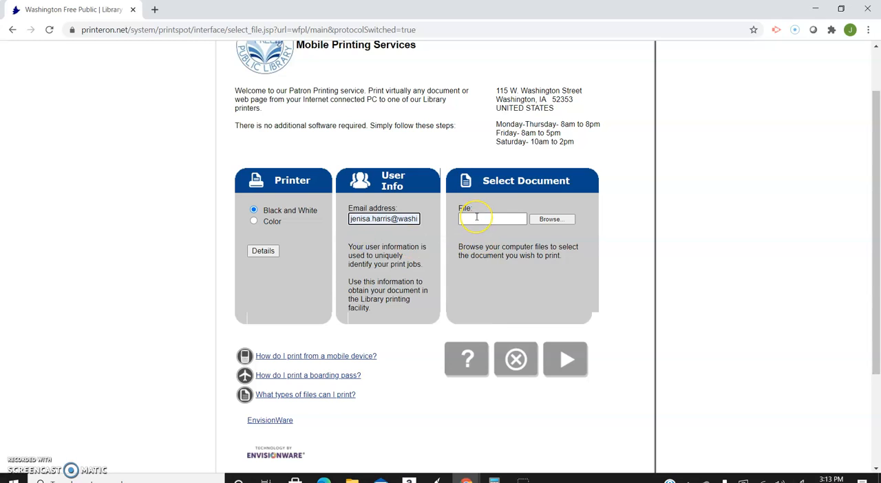
{"action": "left_click", "coordinate": [492, 219]}
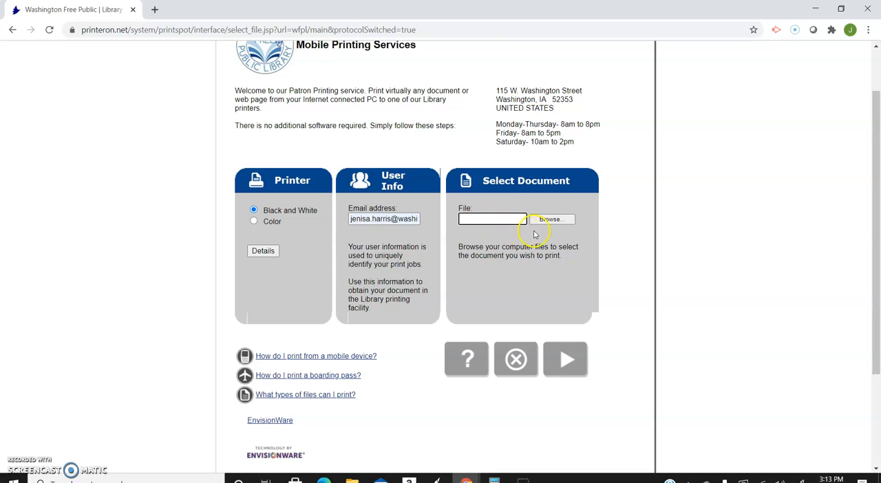
{"action": "left_click", "coordinate": [551, 219]}
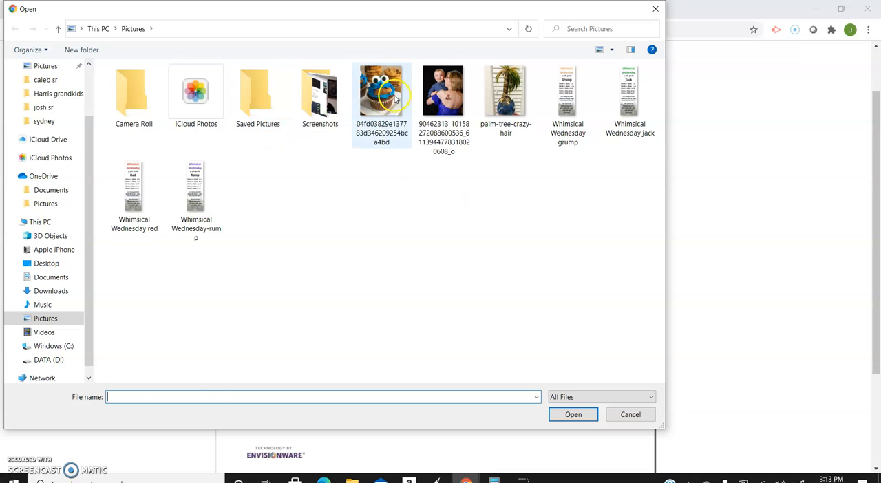
{"action": "left_click", "coordinate": [573, 414]}
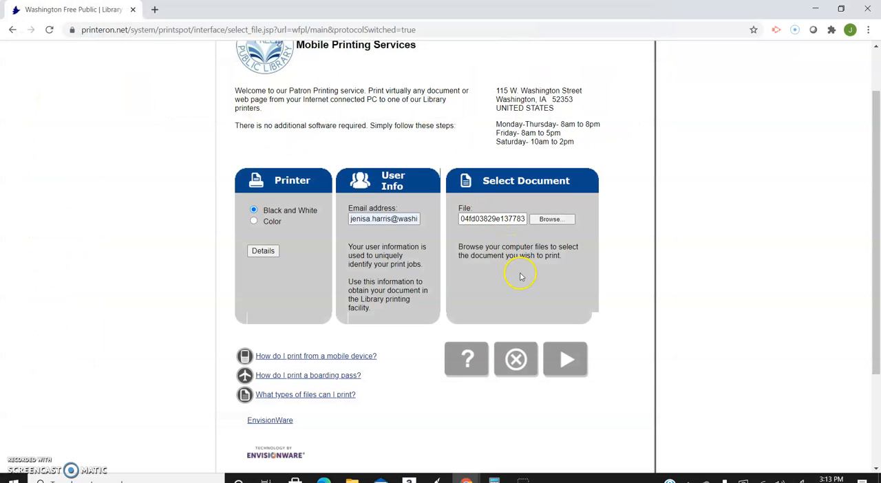
{"action": "mouse_move", "coordinate": [509, 391]}
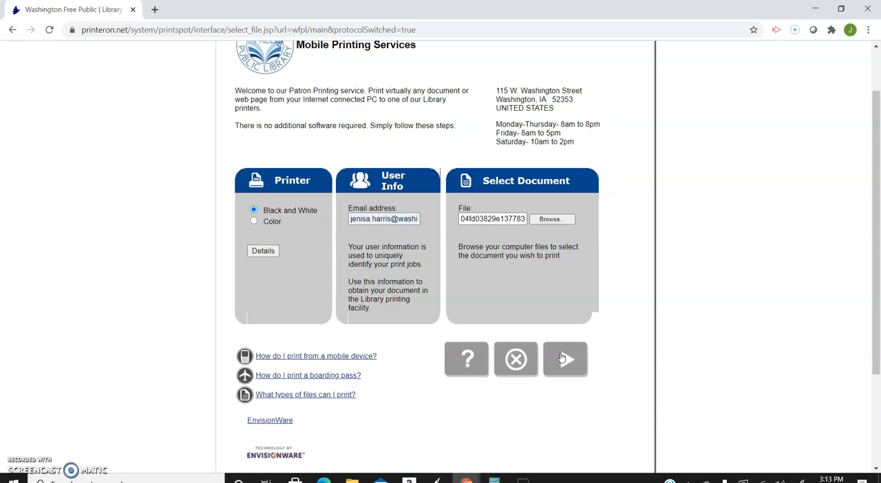
Continue to printing options and submit one copy of all pages.
{"action": "left_click", "coordinate": [564, 359]}
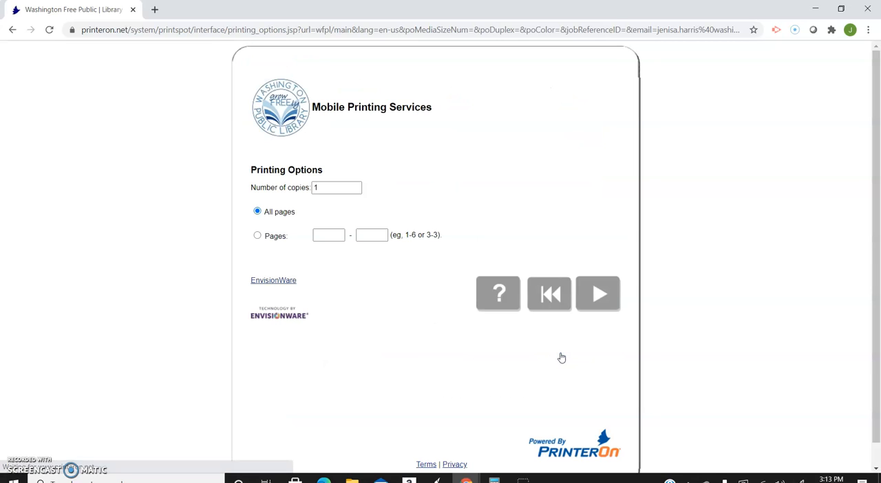
{"action": "mouse_move", "coordinate": [233, 175]}
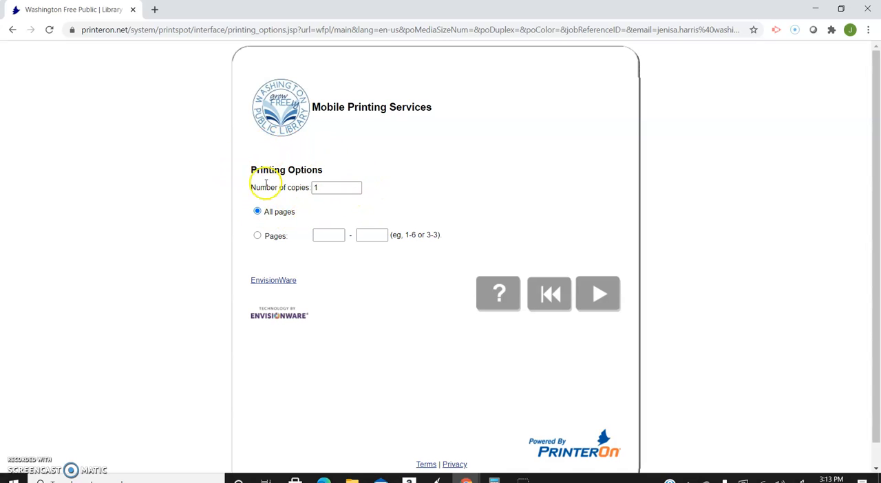
{"action": "mouse_move", "coordinate": [257, 236]}
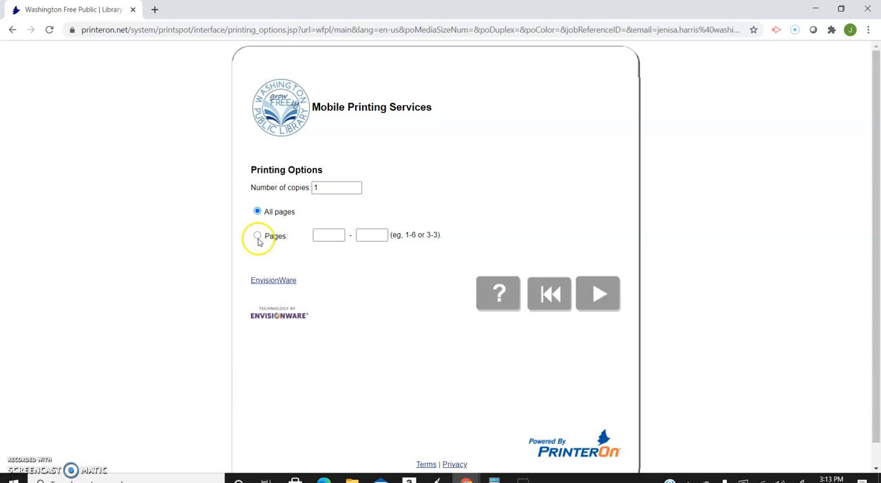
{"action": "mouse_move", "coordinate": [366, 245]}
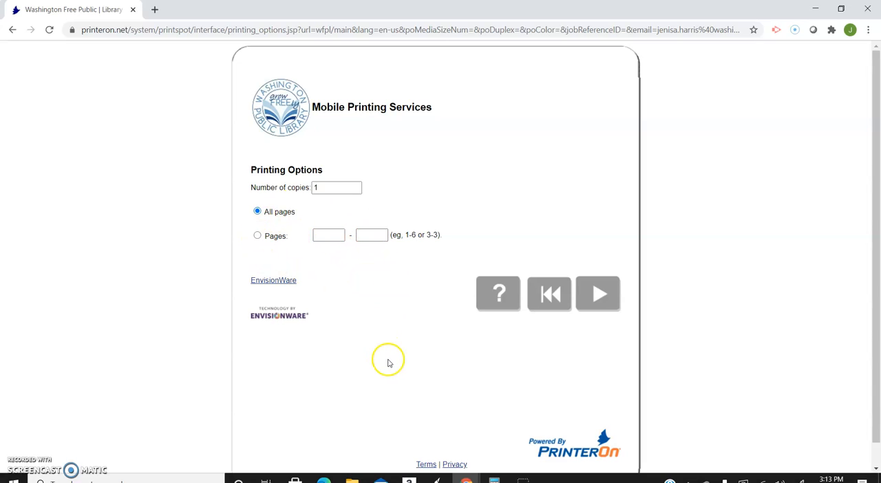
{"action": "mouse_move", "coordinate": [556, 306]}
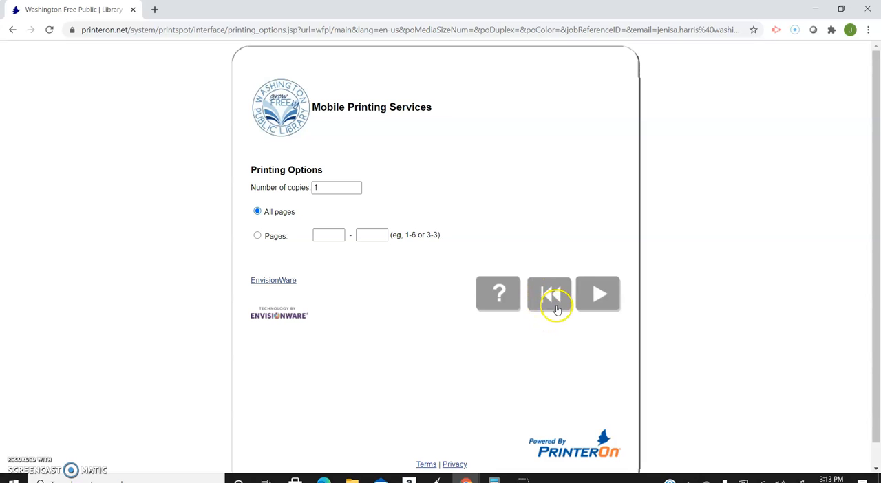
{"action": "mouse_move", "coordinate": [531, 282]}
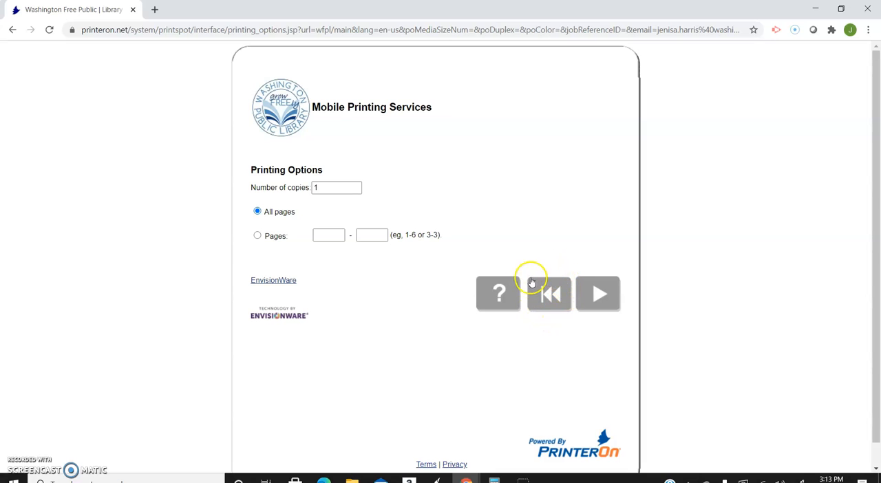
{"action": "mouse_move", "coordinate": [535, 284]}
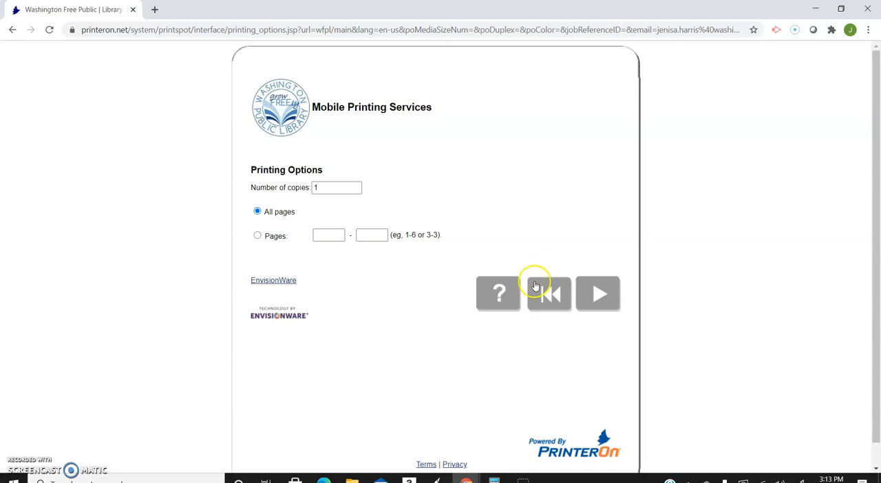
{"action": "mouse_move", "coordinate": [598, 294]}
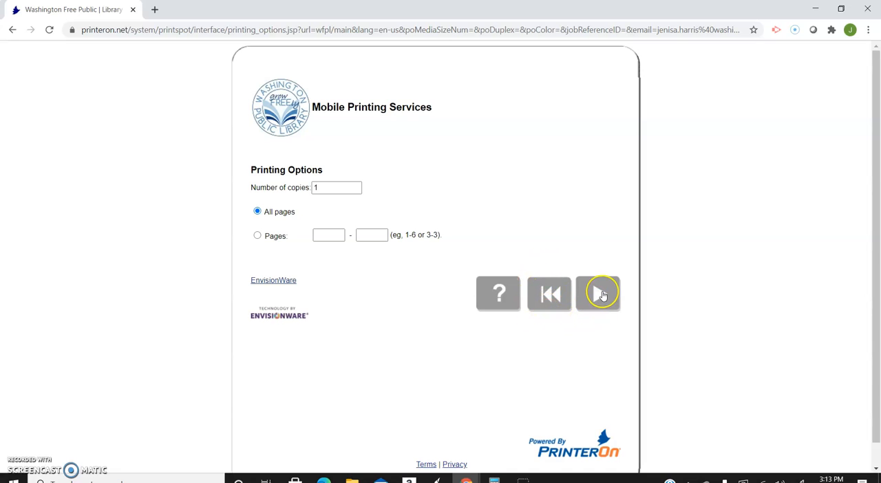
{"action": "left_click", "coordinate": [597, 294]}
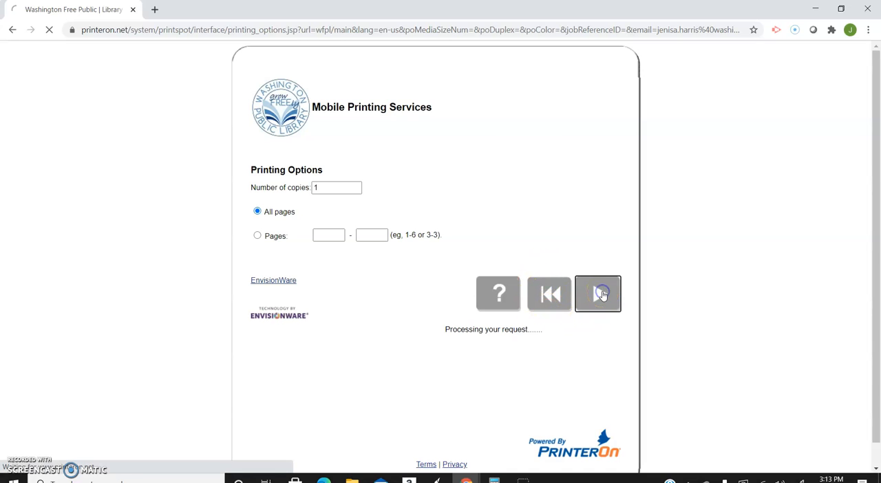
Submit the options again and approve the one-page job priced at $0.10 per page.
{"action": "left_click", "coordinate": [597, 293]}
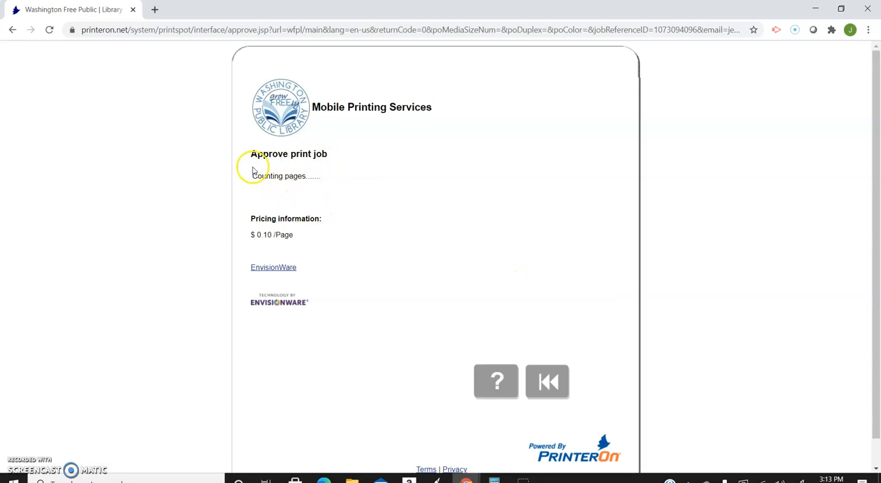
{"action": "mouse_move", "coordinate": [348, 186]}
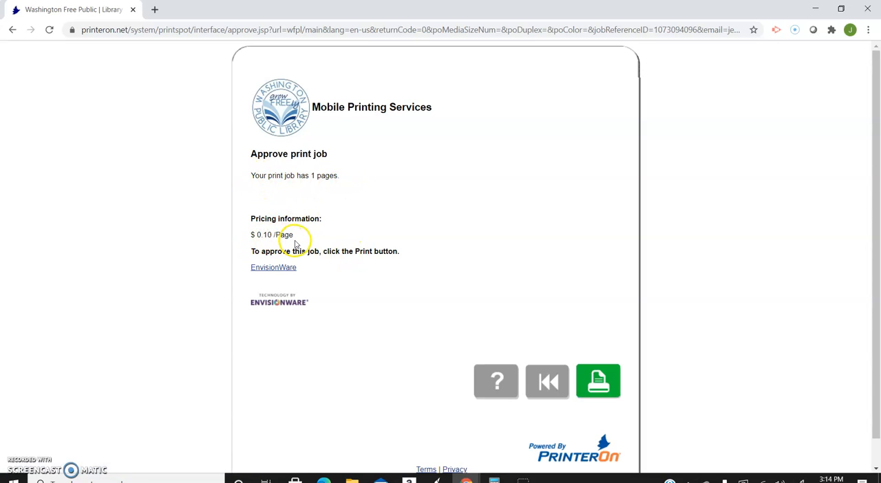
{"action": "mouse_move", "coordinate": [573, 365]}
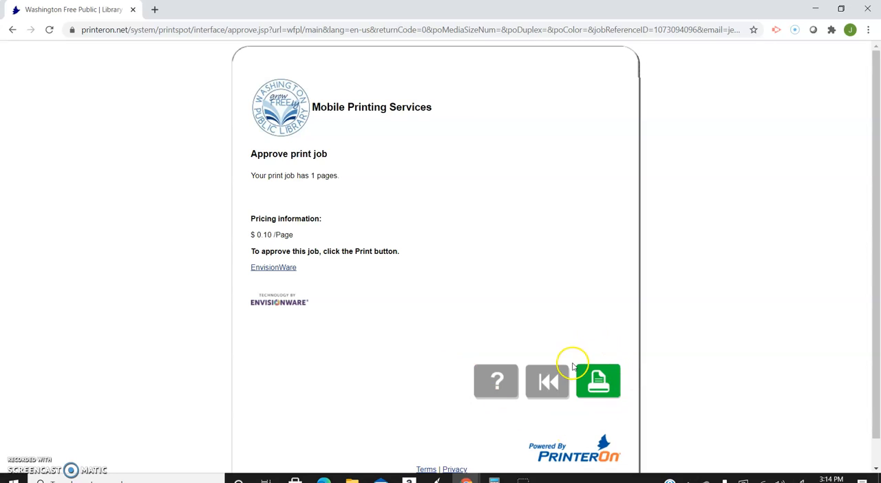
{"action": "mouse_move", "coordinate": [635, 386]}
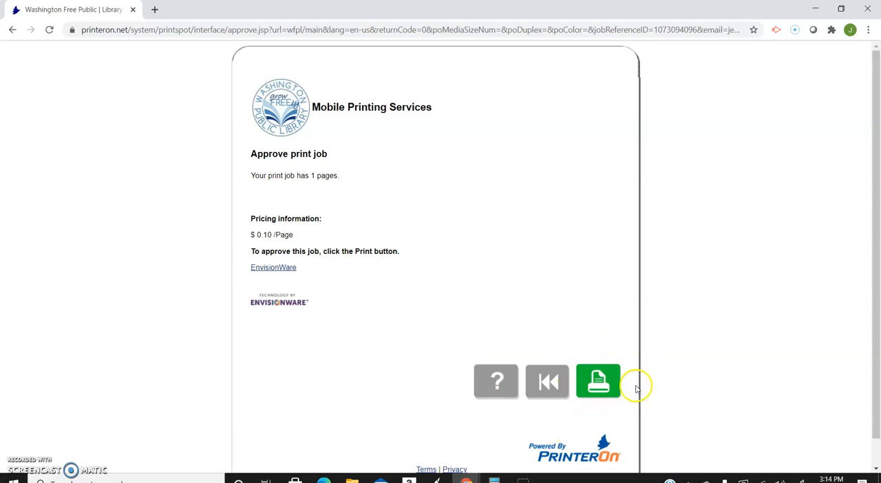
{"action": "left_click", "coordinate": [597, 381]}
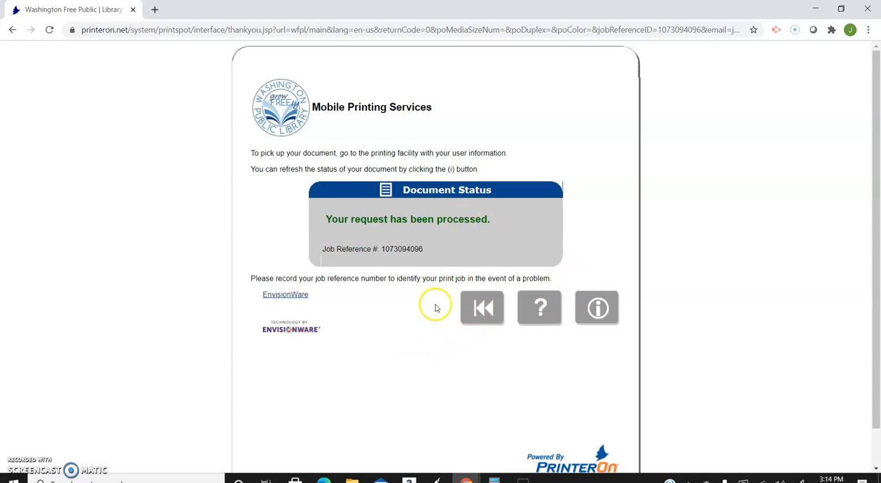
{"action": "mouse_move", "coordinate": [482, 308]}
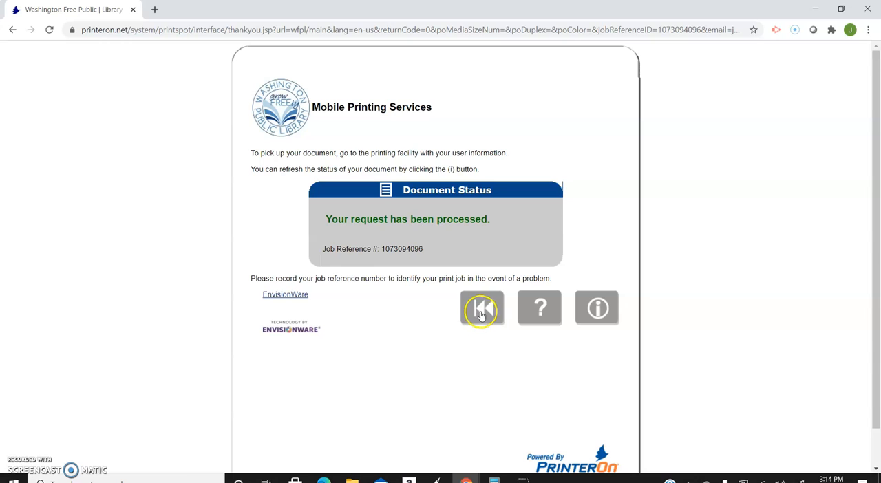
{"action": "left_click", "coordinate": [481, 309]}
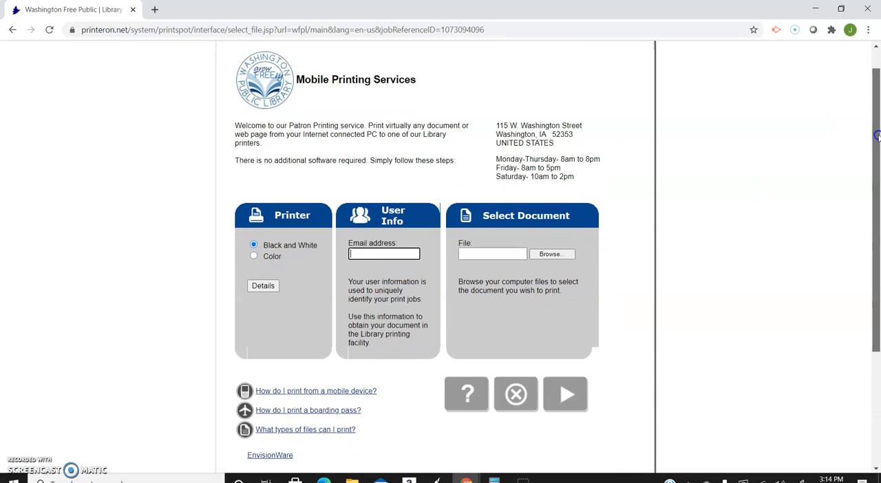
Scroll the Mobile Printing Services start page and click in its form area.
{"action": "scroll", "scroll_direction": "down", "scroll_amount": 3}
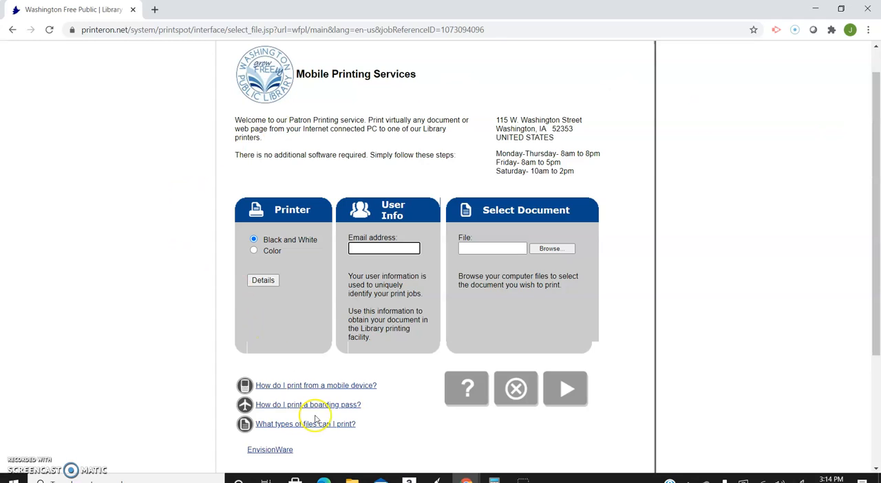
{"action": "mouse_move", "coordinate": [438, 390]}
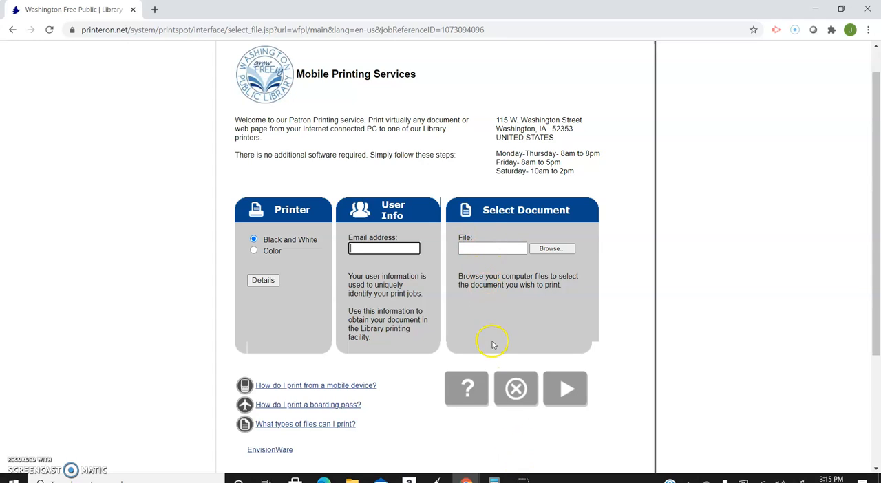
{"action": "mouse_move", "coordinate": [487, 258]}
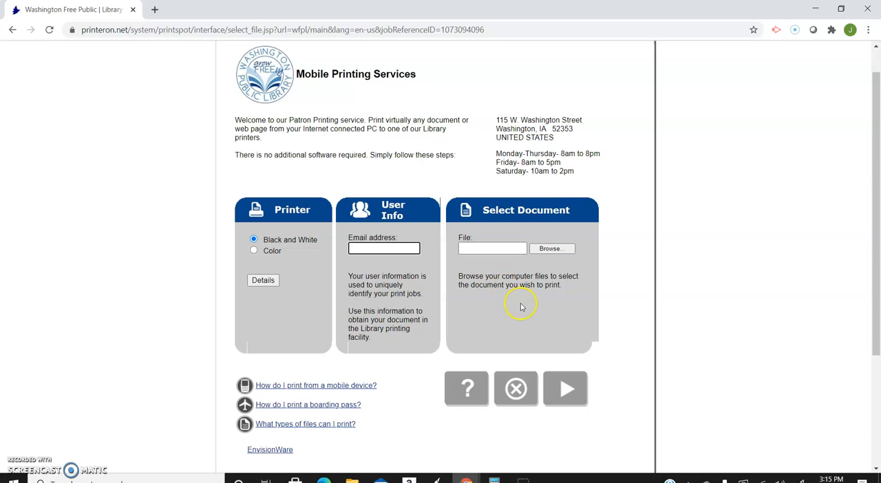
{"action": "mouse_move", "coordinate": [127, 260]}
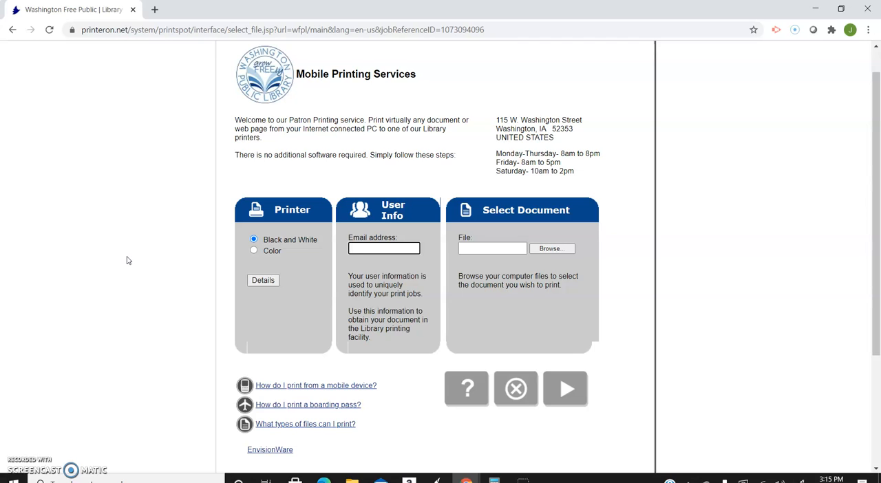
{"action": "left_click", "coordinate": [383, 247]}
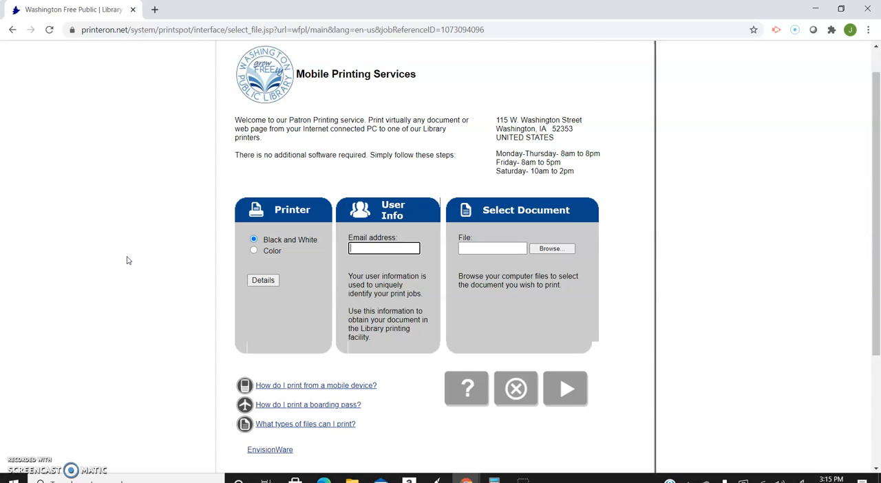
{"action": "mouse_move", "coordinate": [14, 398]}
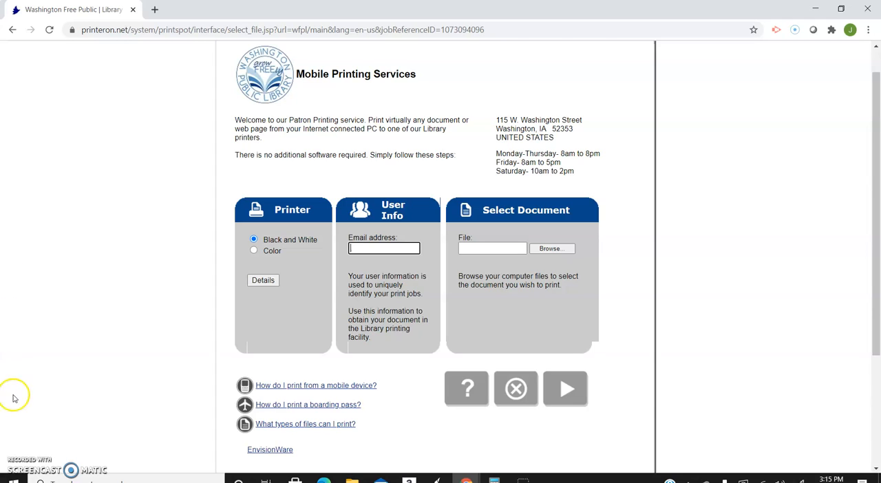